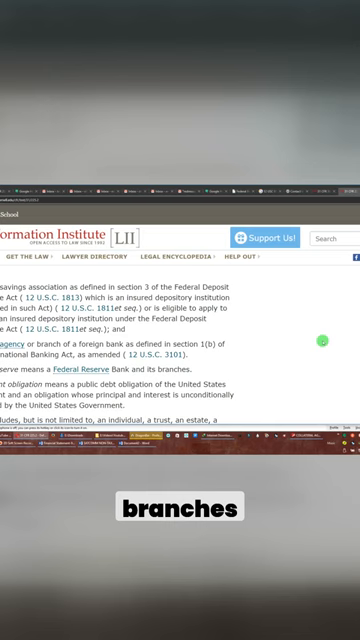
pyautogui.scroll(-3)
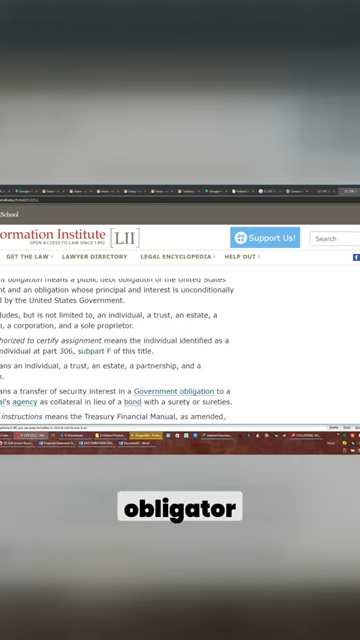
pyautogui.scroll(-3)
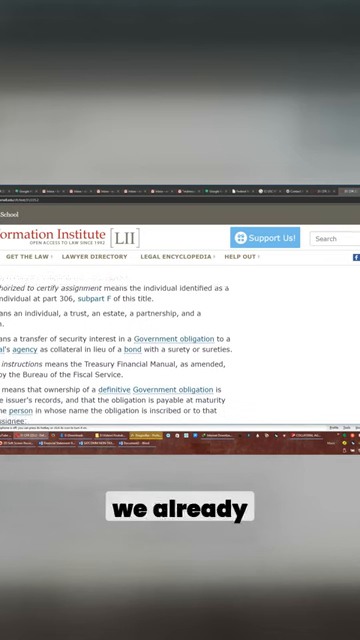
pyautogui.scroll(-3)
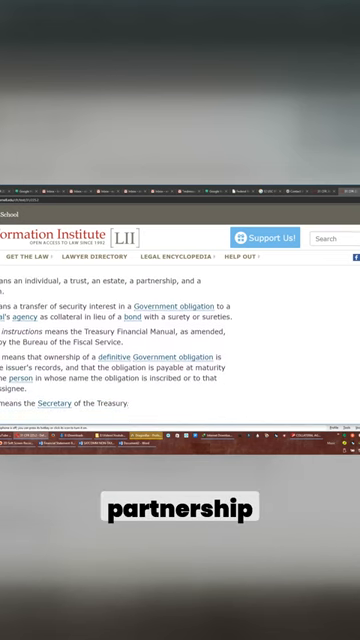
pyautogui.scroll(-3)
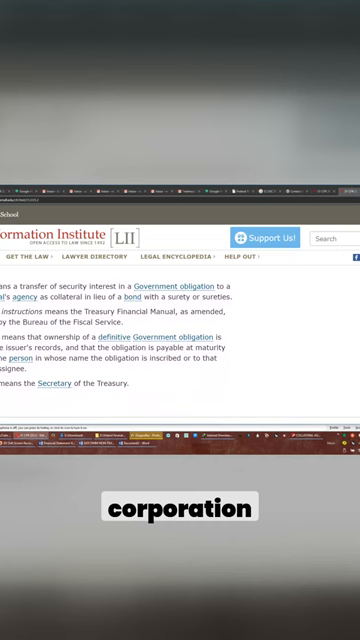
pyautogui.scroll(-3)
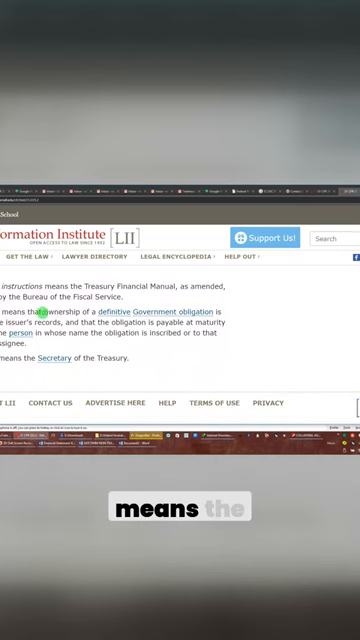